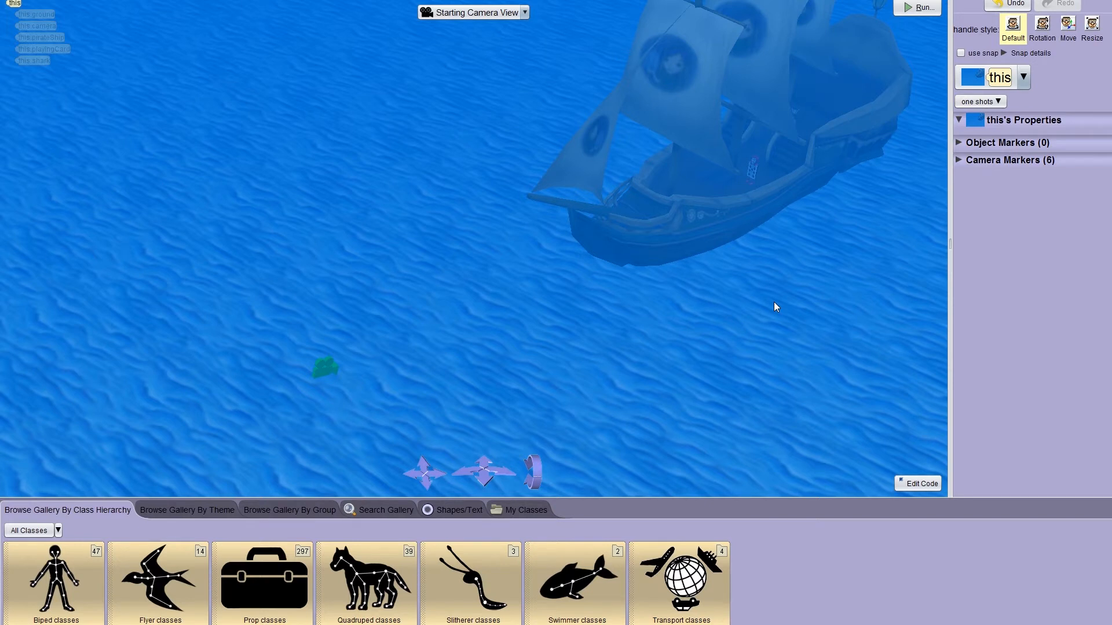
mouse_move(766, 236)
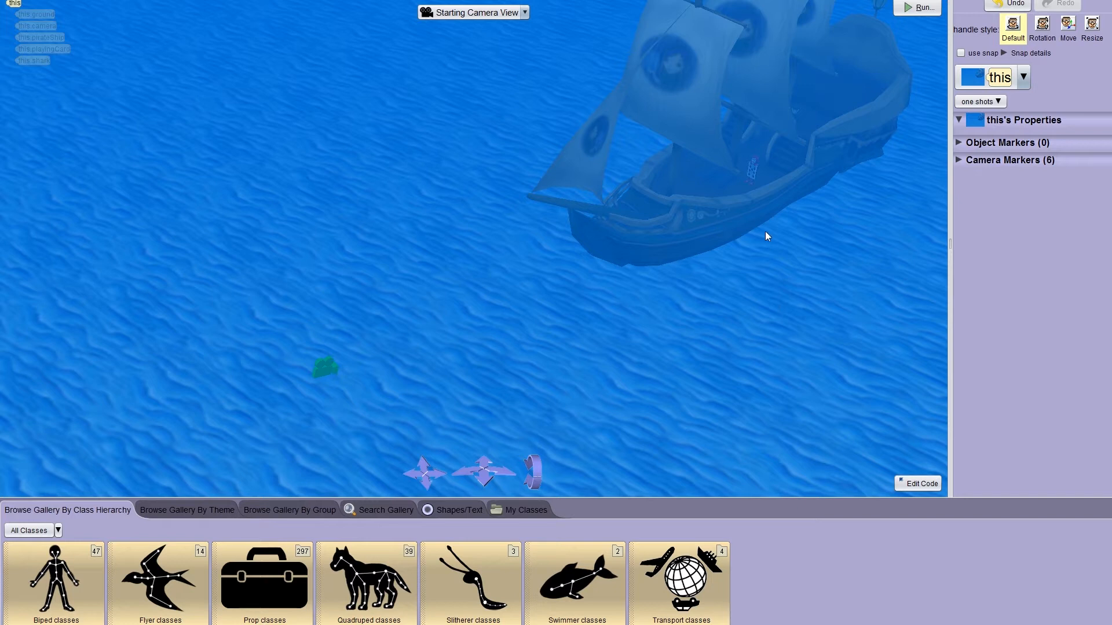
mouse_move(911, 231)
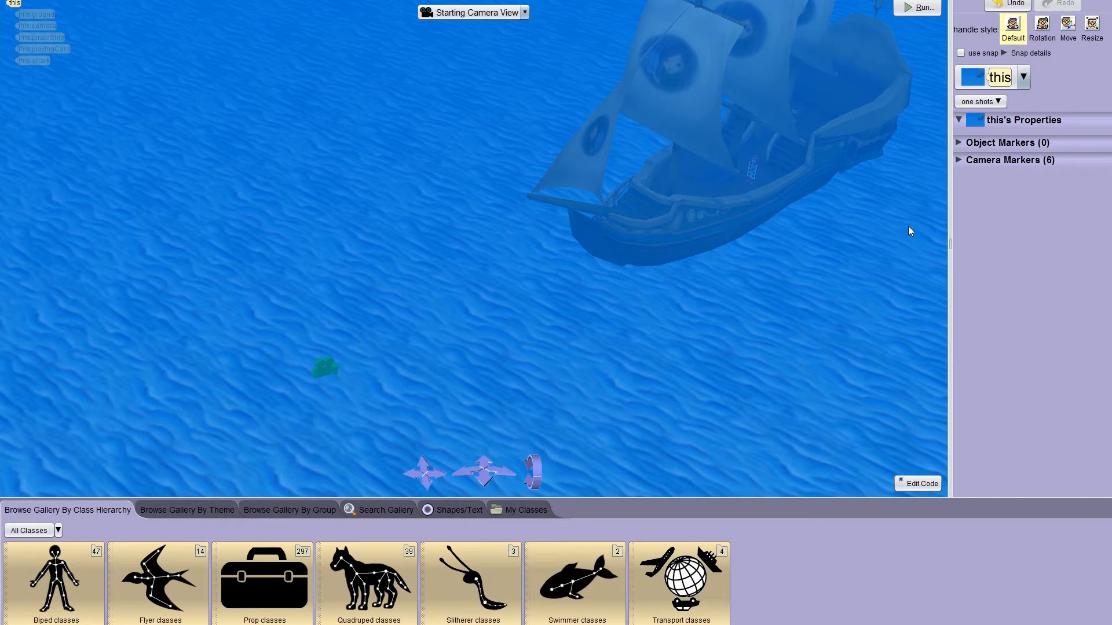
Run the pirate world to preview the card soldier saying "Ahoy Matey!" on deck
left_click(923, 7)
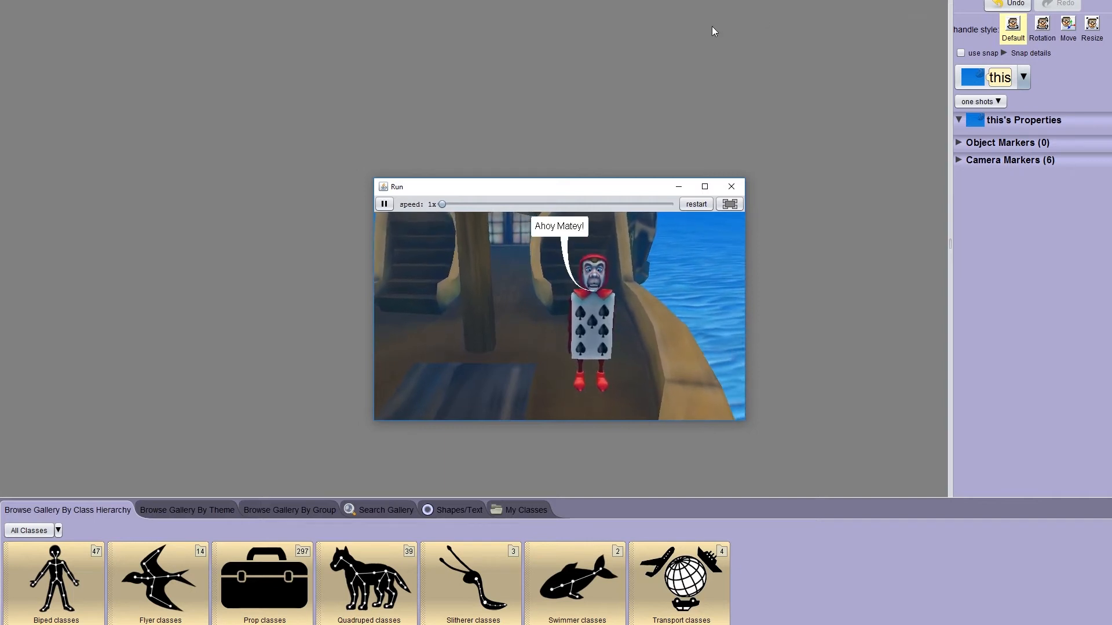
Pause and resume the preview through the overhead ship shot, then end the run
left_click(384, 204)
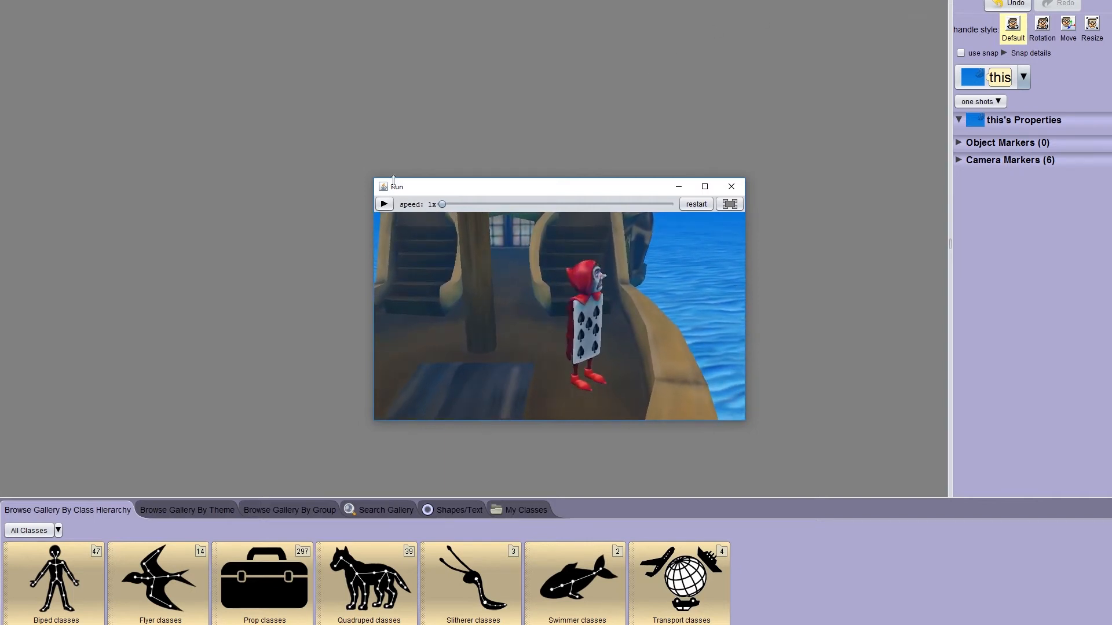
left_click(384, 203)
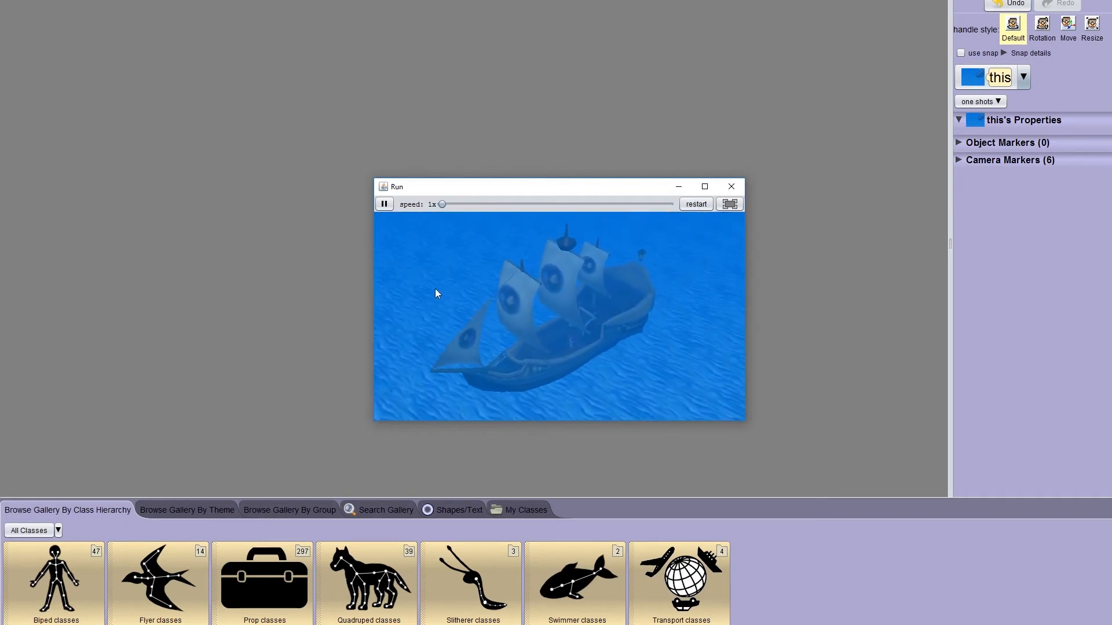
left_click(383, 204)
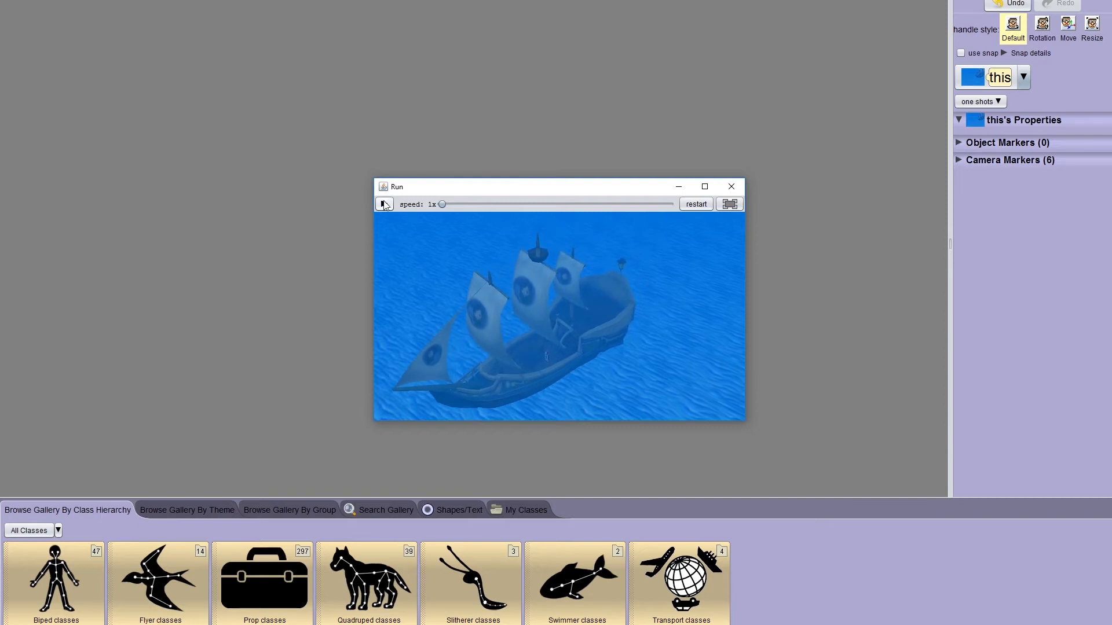
left_click(731, 186)
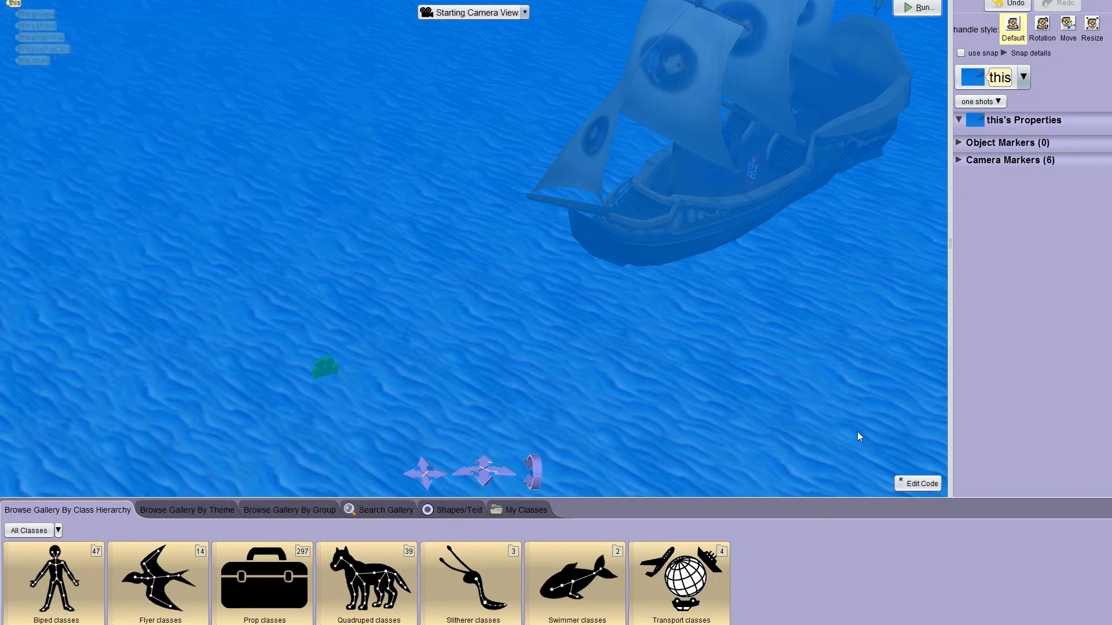
Import the Pirate Ship sound from the Boats folder via the Resource Manager's Import Audio
left_click(922, 484)
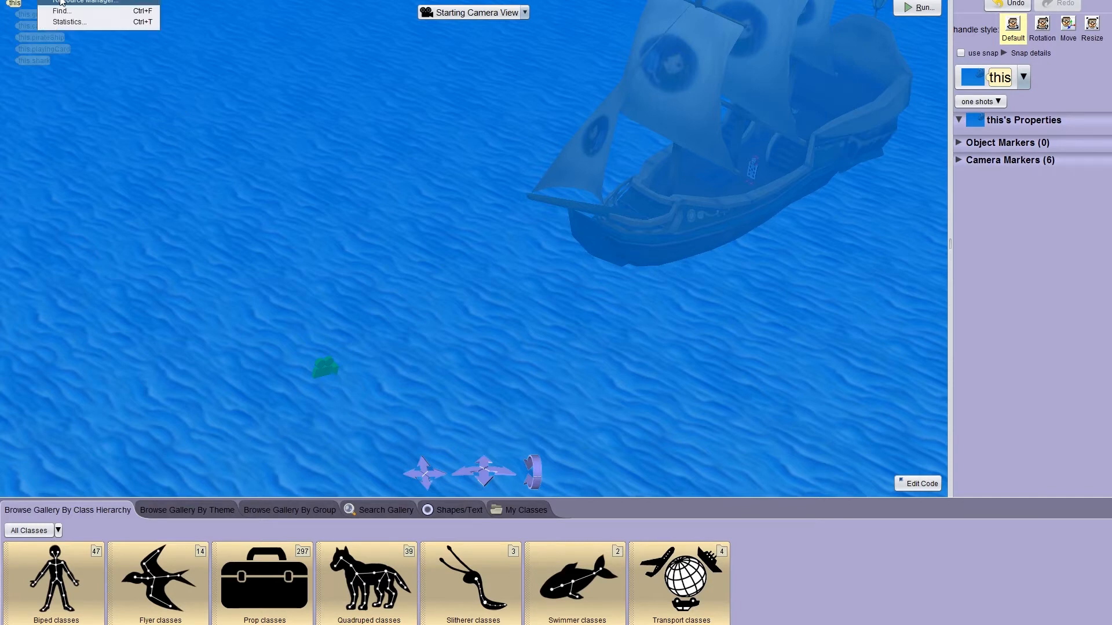
left_click(84, 2)
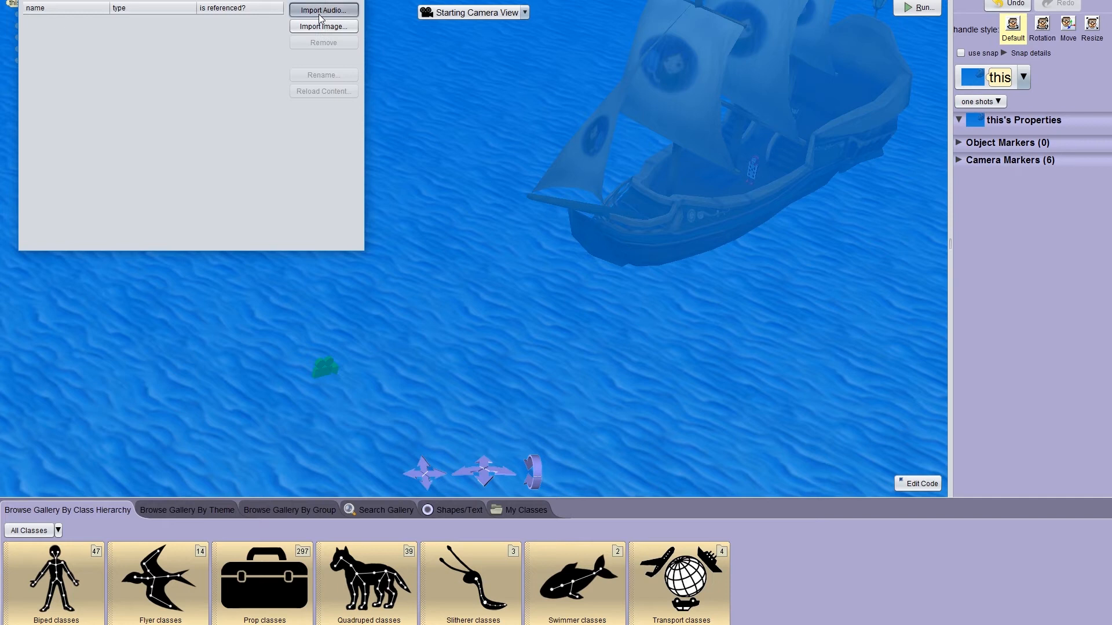
left_click(323, 10)
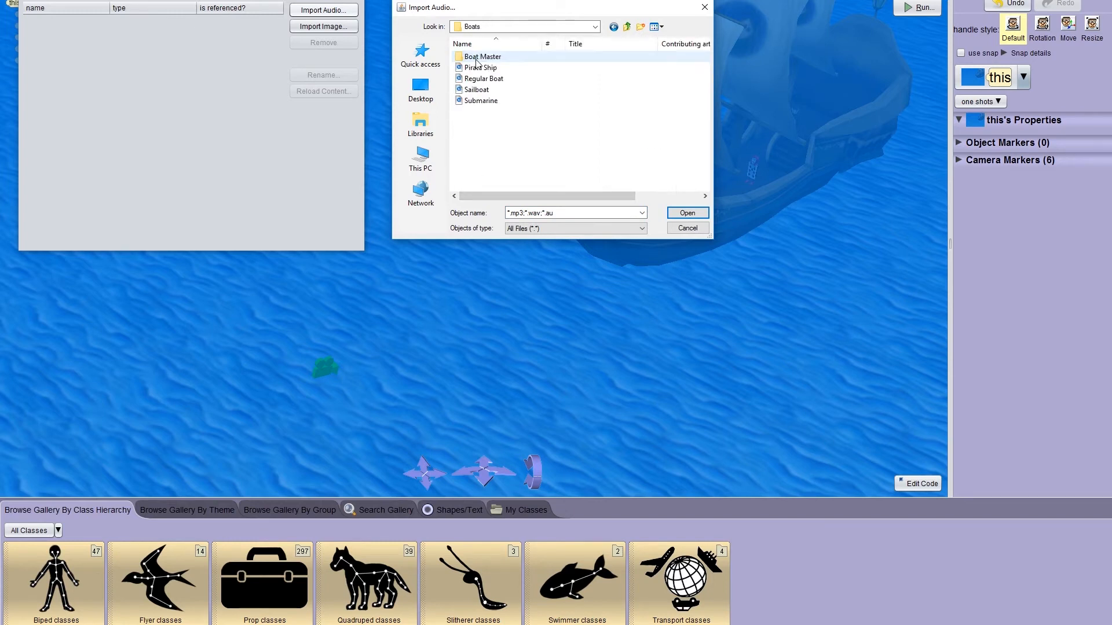
left_click(686, 213)
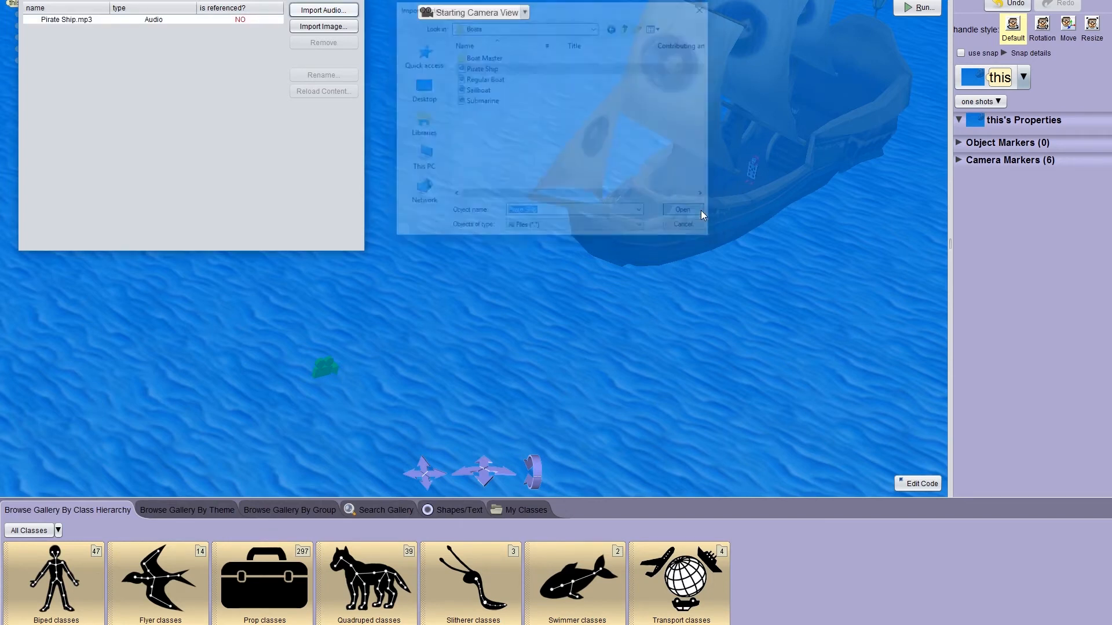
left_click(681, 210)
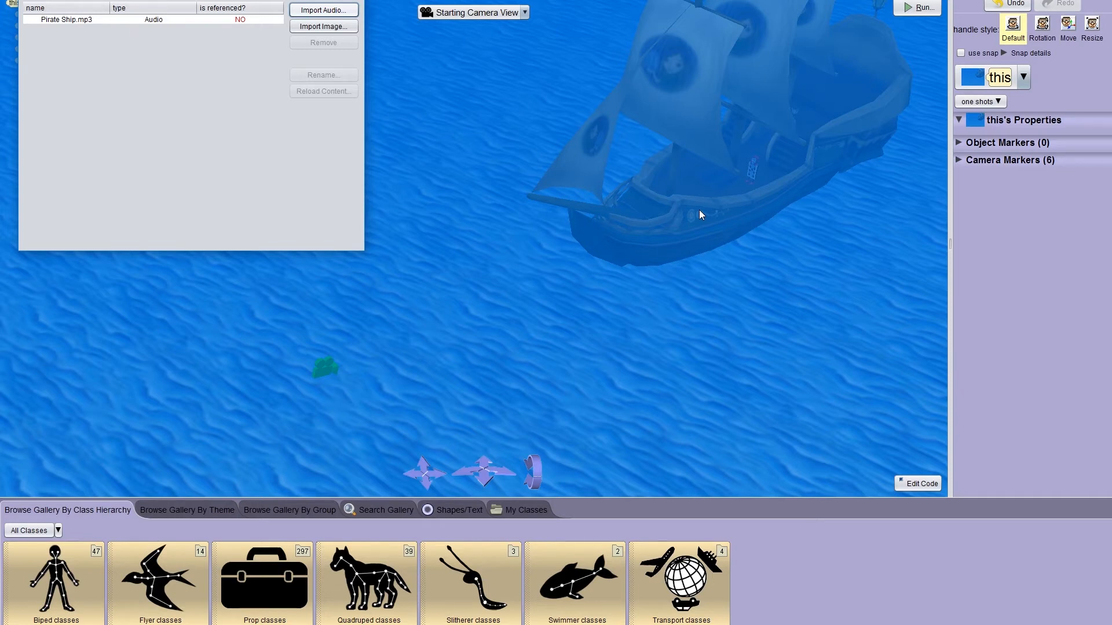
Select Pirate Ship.mp3 in the Resource Manager and cancel renaming it
left_click(323, 75)
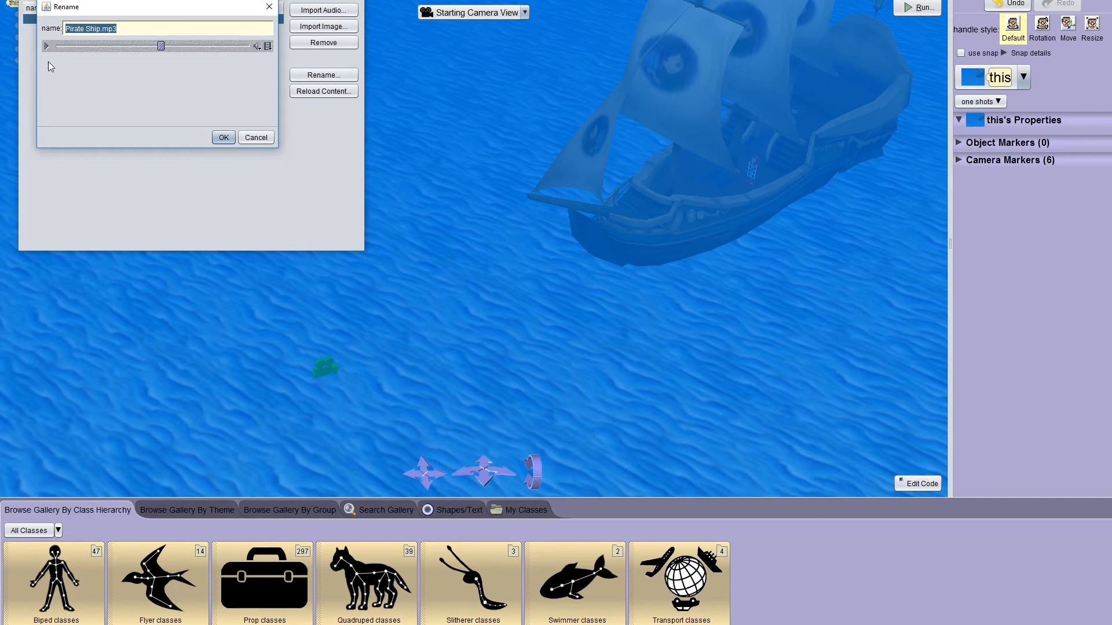
left_click(222, 137)
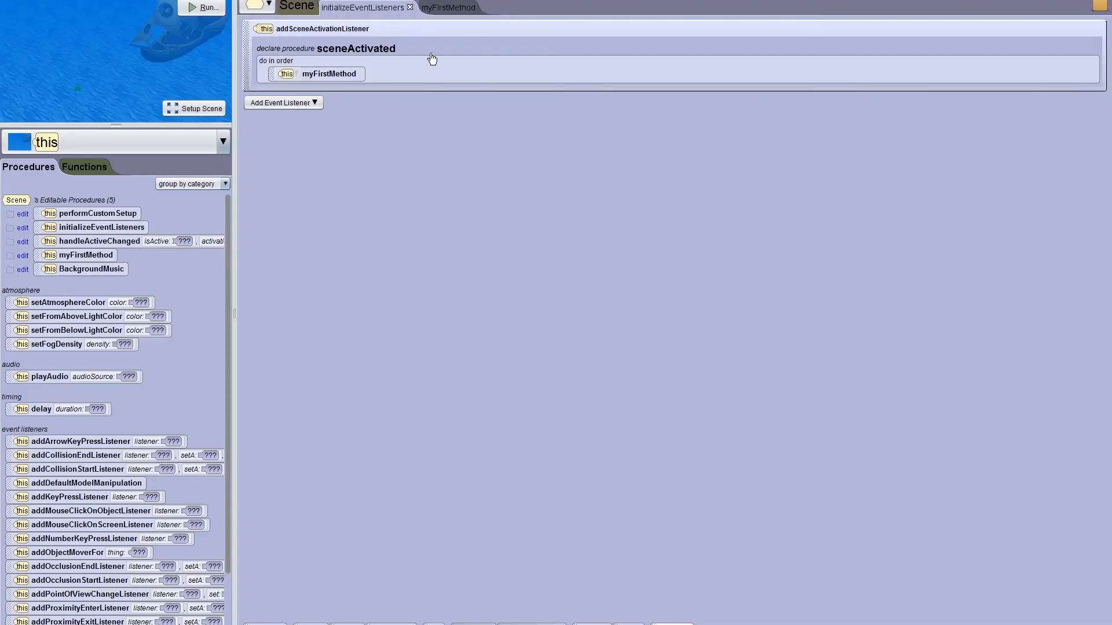
Add a playAudio statement for Pirate Ship.mp3 at the top of myFirstMethod
left_click(447, 7)
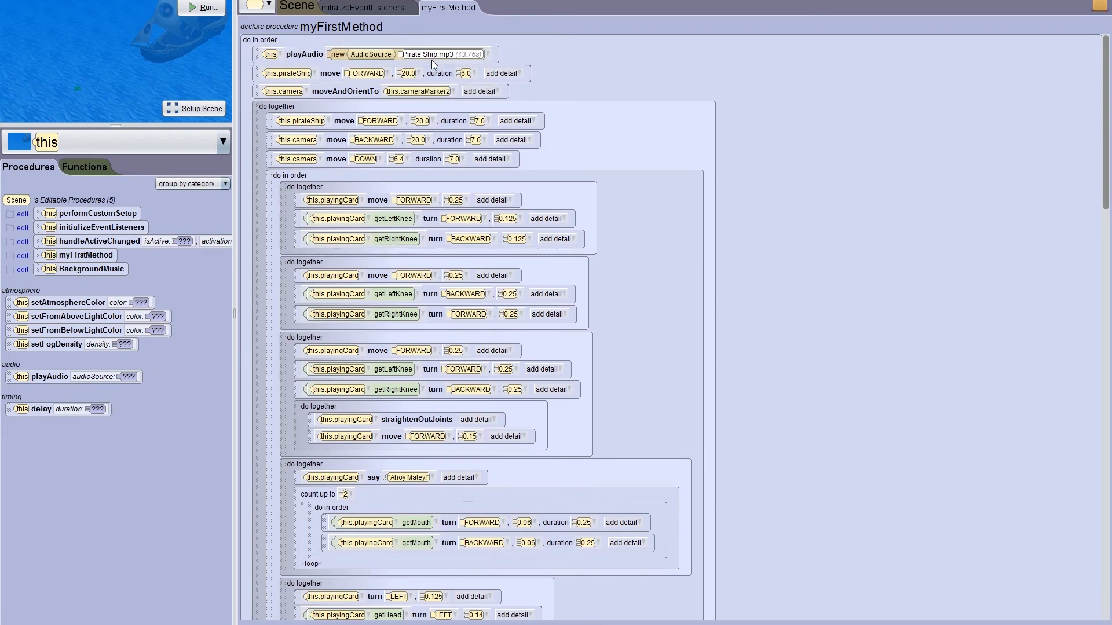
left_click(204, 7)
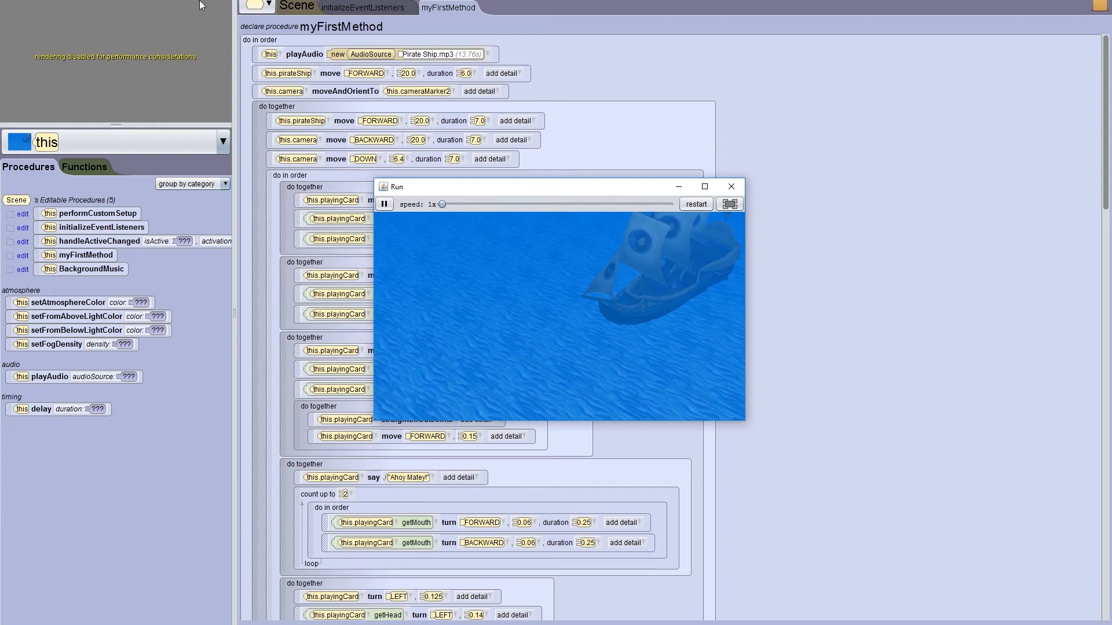
Test the world with the new playAudio statement before the ship's opening move
left_click(731, 187)
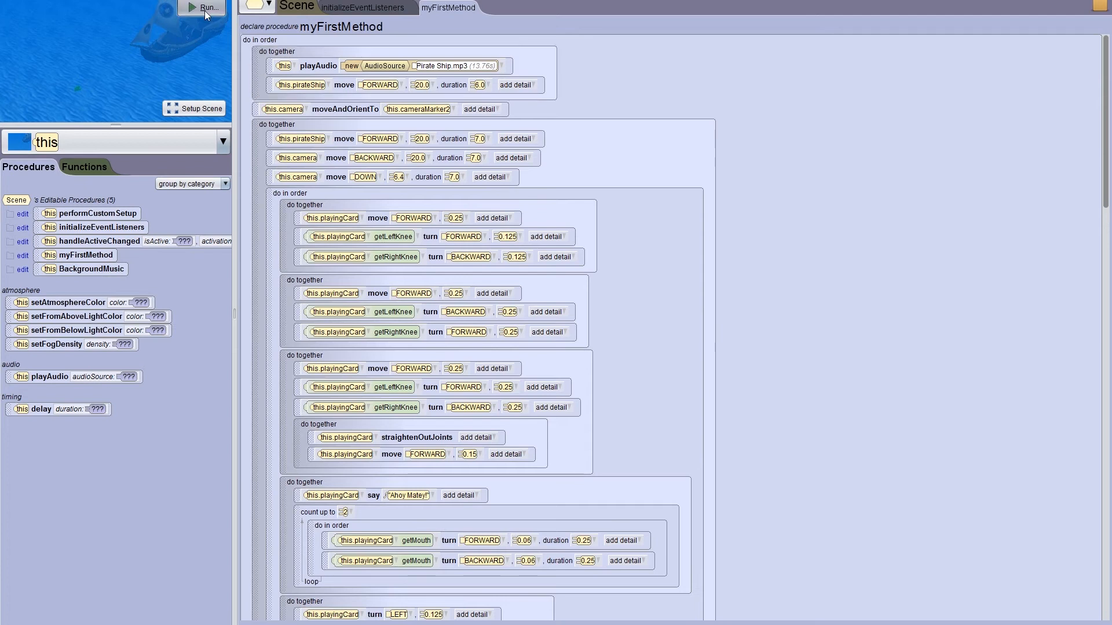
Run the world with playAudio and the pirateShip forward move inside one do together block
left_click(205, 7)
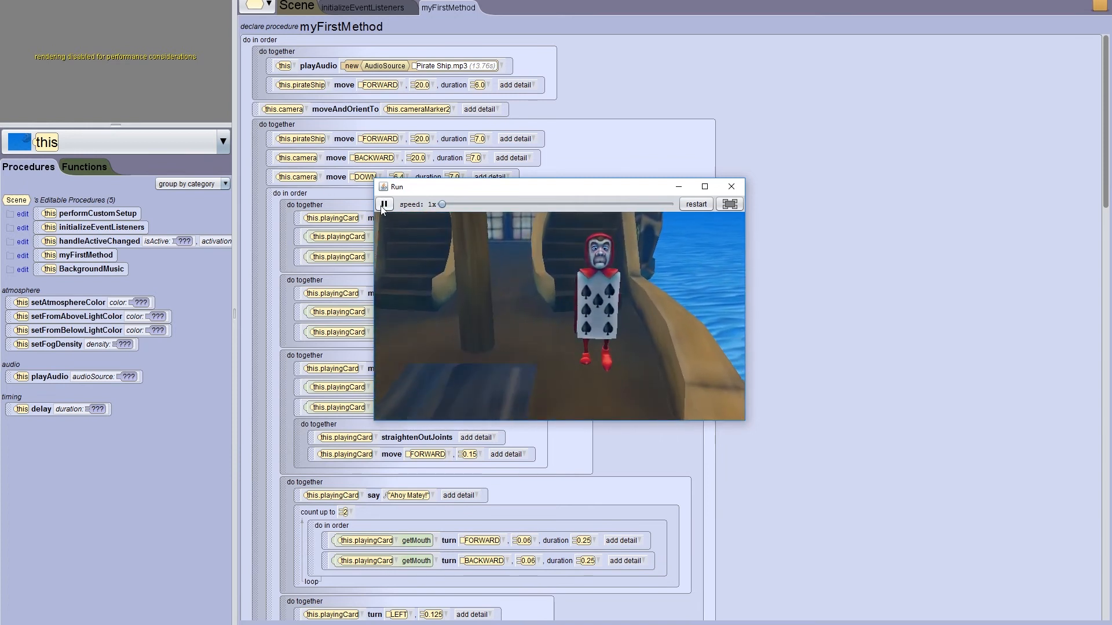
Pause the test run and close the Run window to return to myFirstMethod
left_click(384, 204)
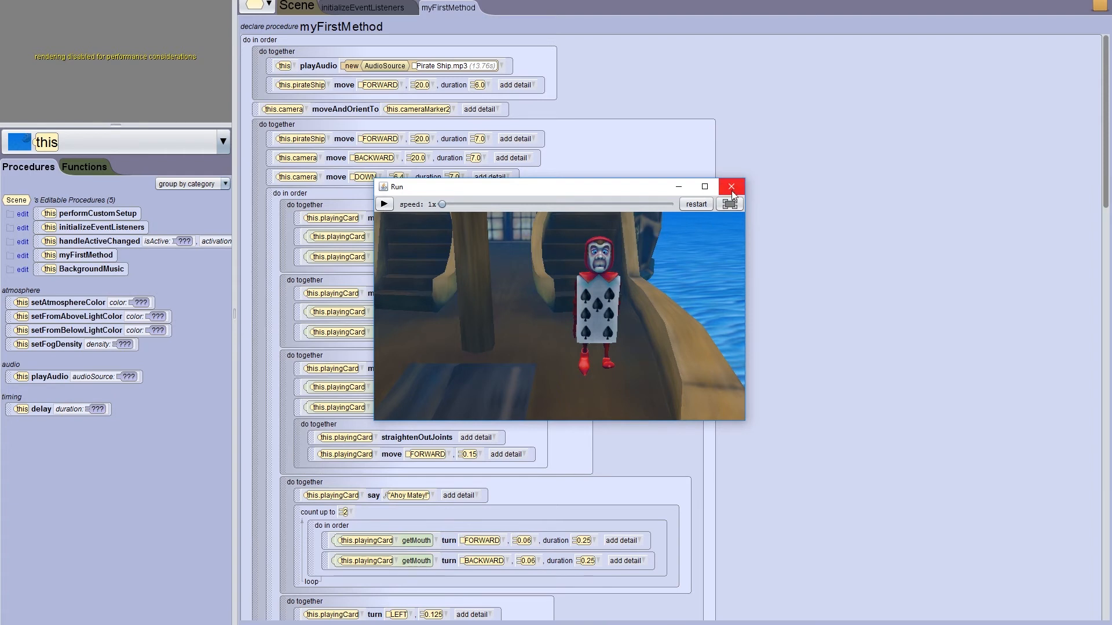
left_click(731, 186)
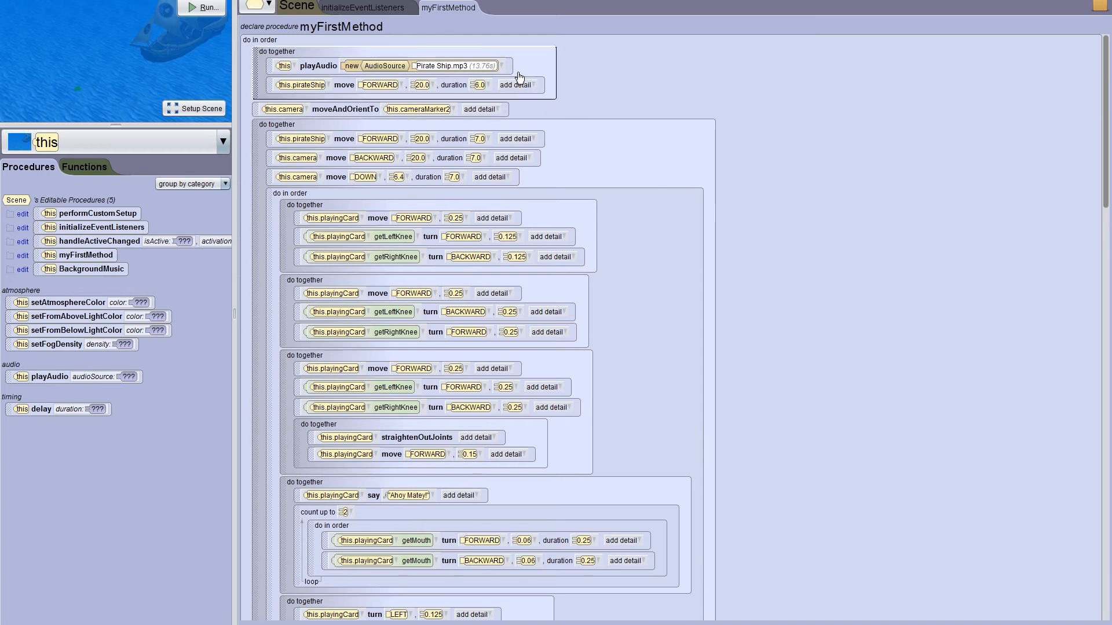
Give playAudio a Custom Audio Source with the volume slider lowered to about 0.4
left_click(501, 65)
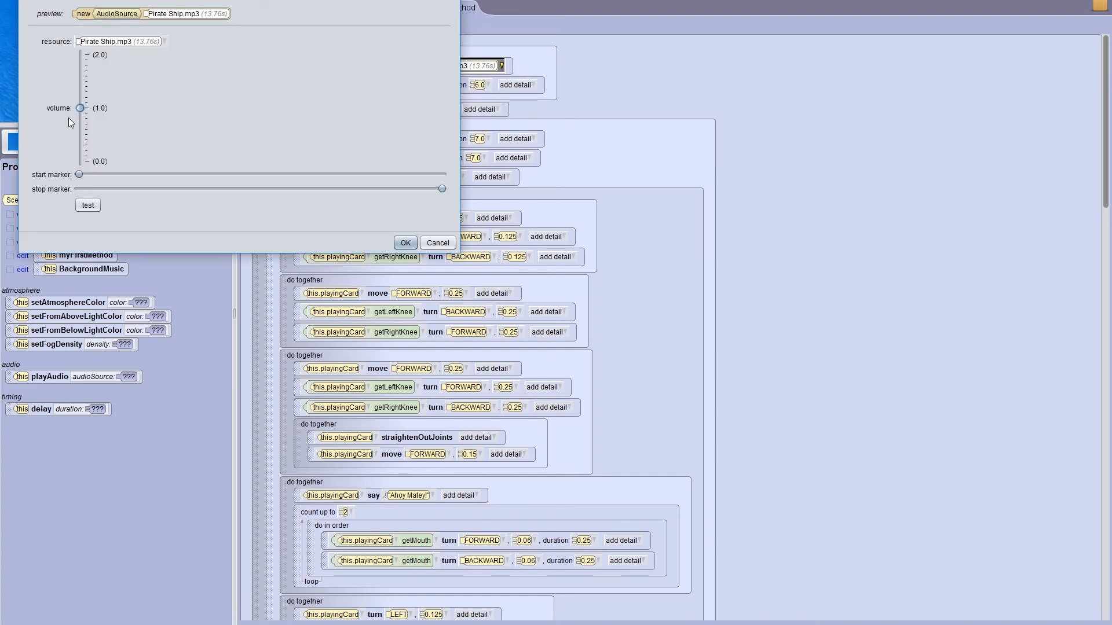
mouse_move(56, 185)
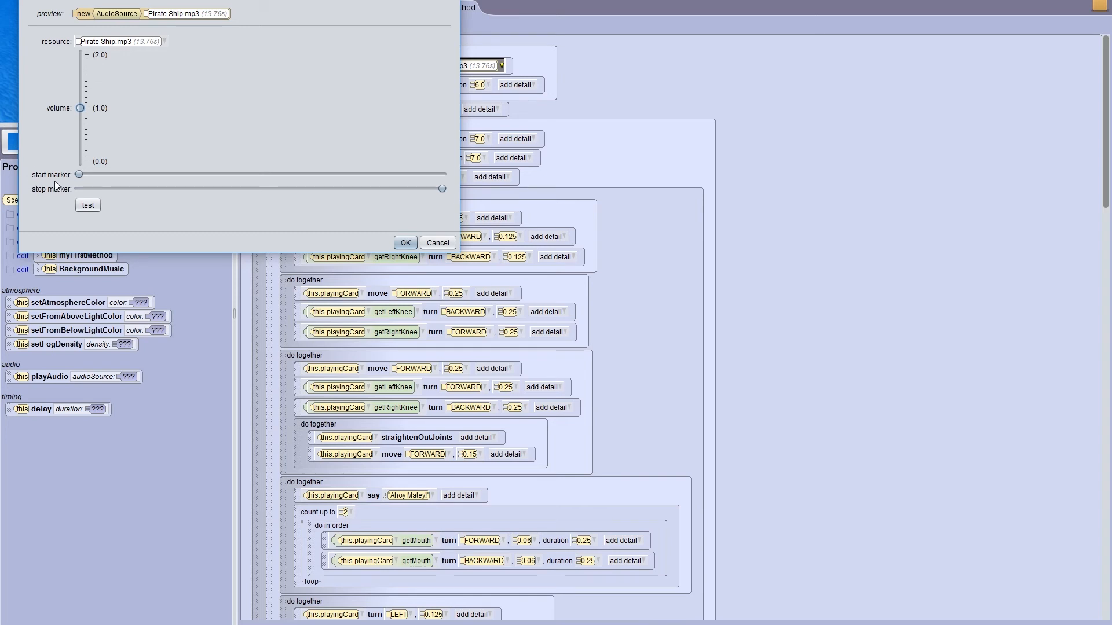
mouse_move(68, 198)
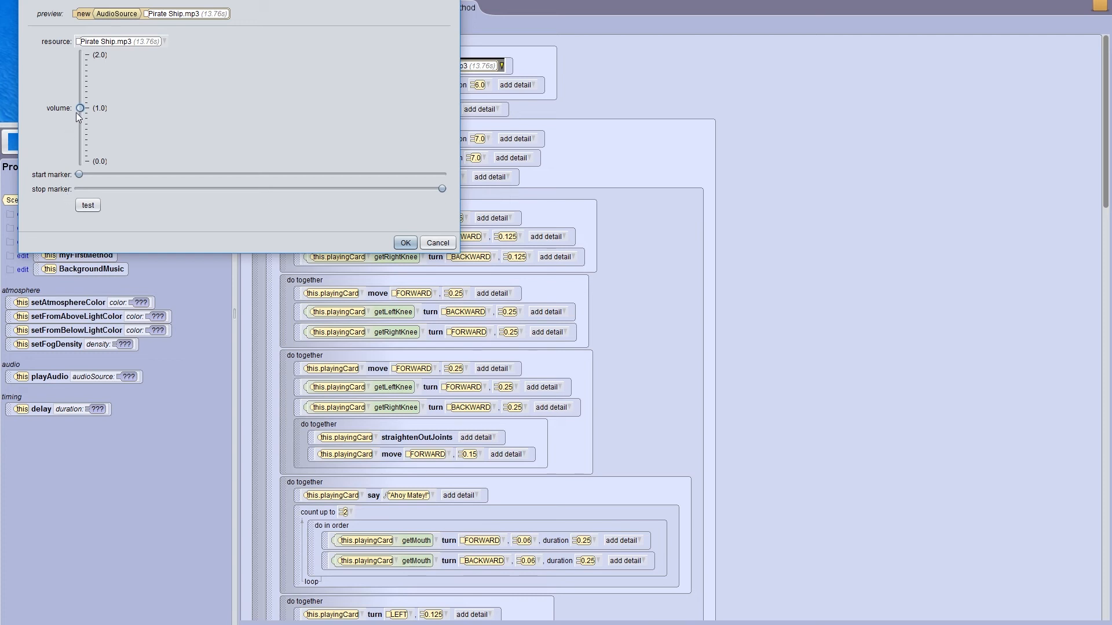
left_click_drag(80, 108, 80, 141)
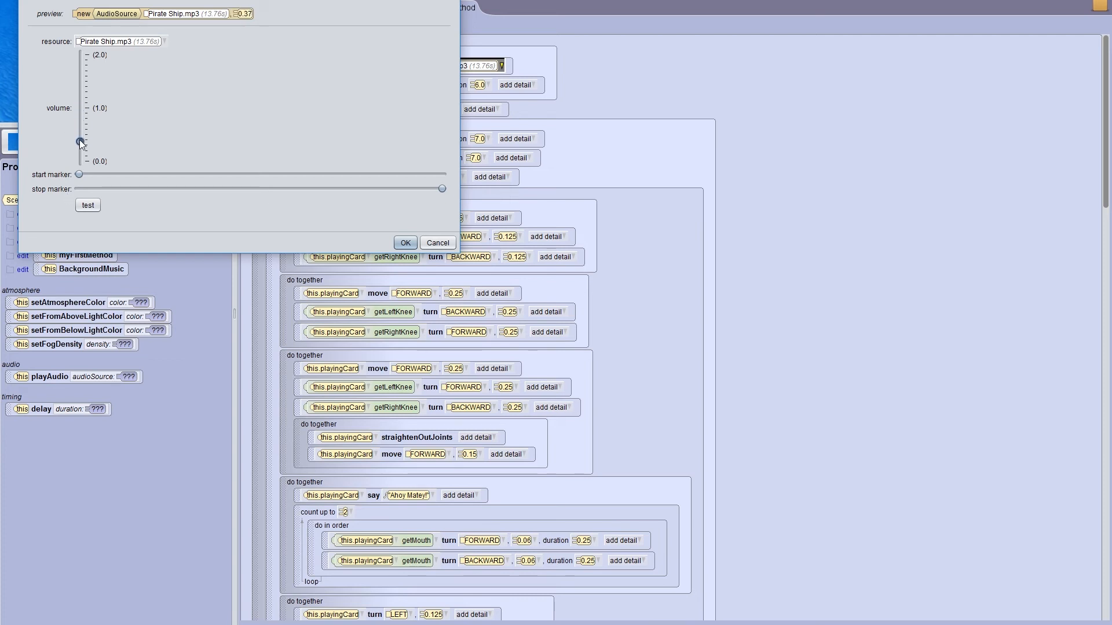
left_click_drag(79, 141, 79, 139)
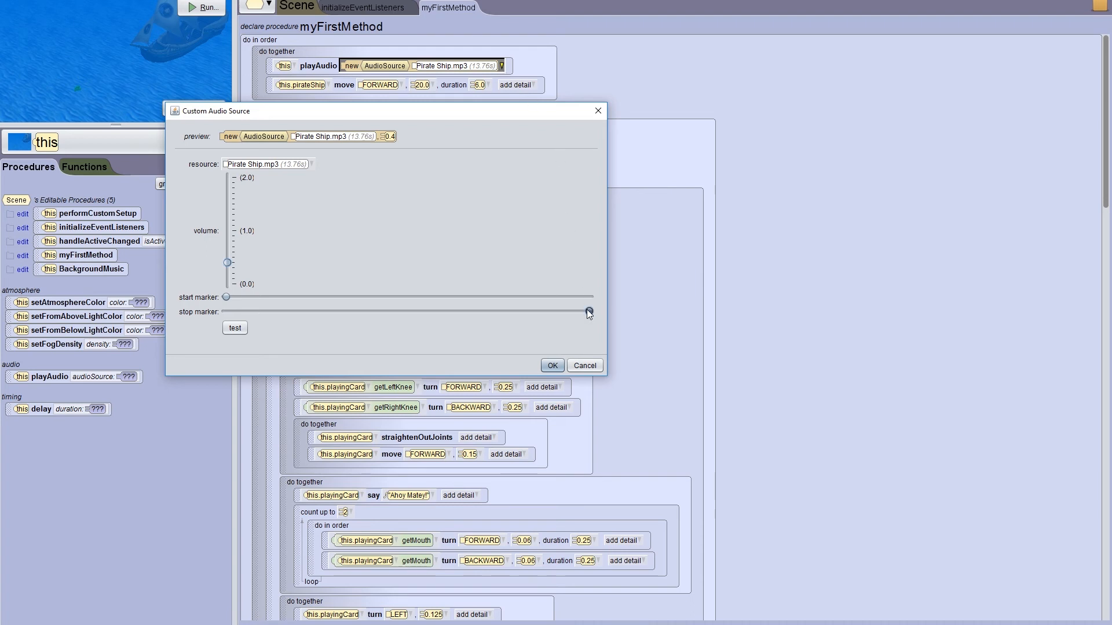
Drag the stop marker to 6.04 seconds and apply the 0.4-volume, trimmed sound
left_click_drag(588, 311, 425, 311)
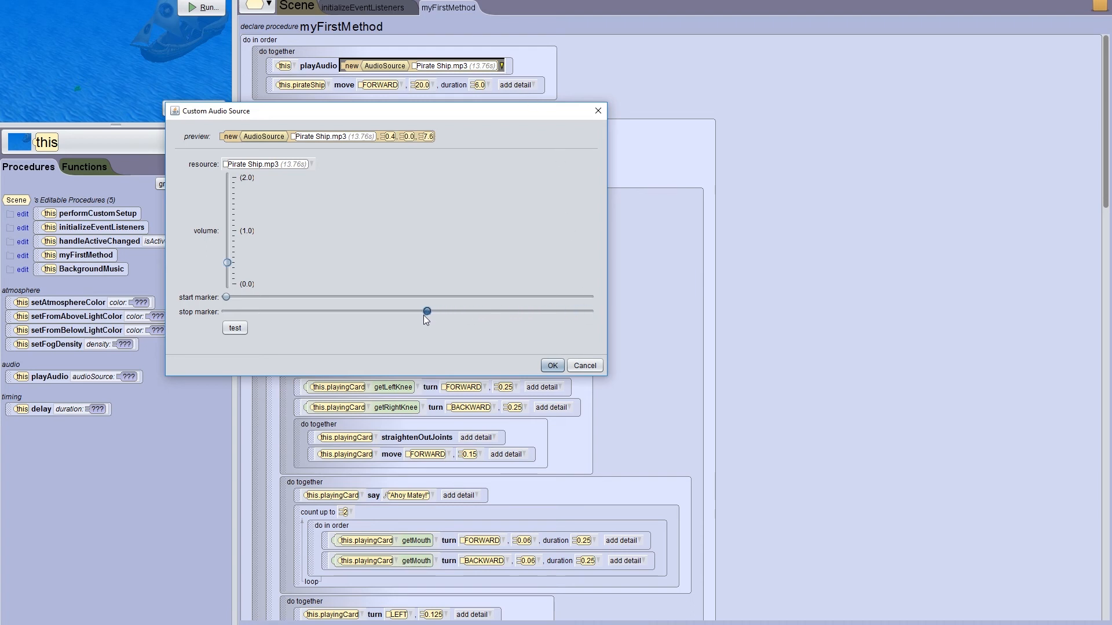
left_click_drag(425, 310, 384, 310)
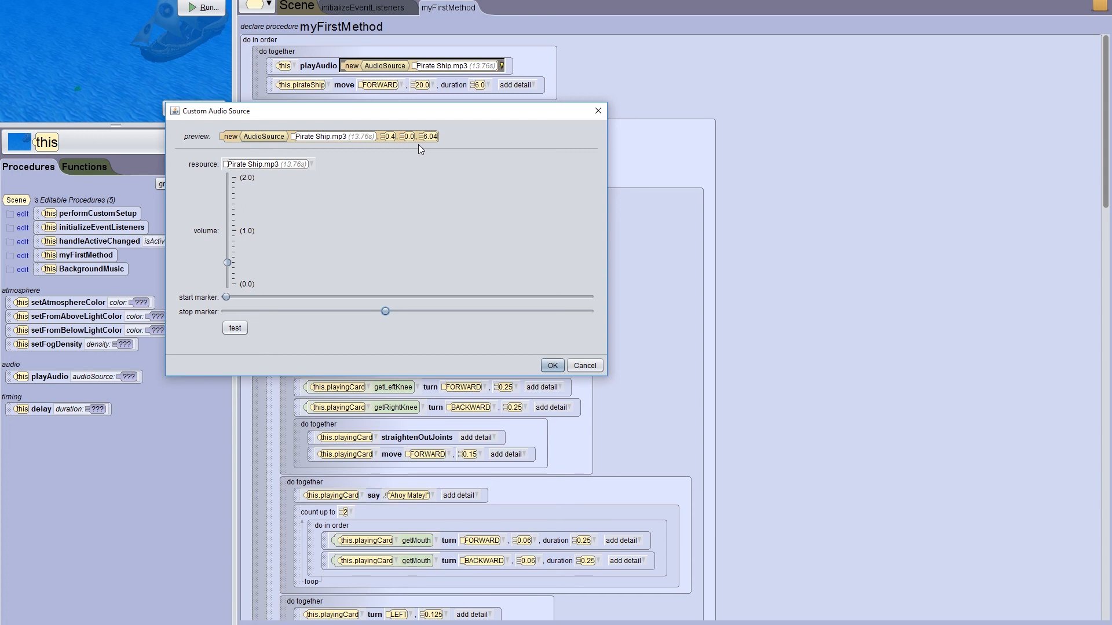
left_click(235, 328)
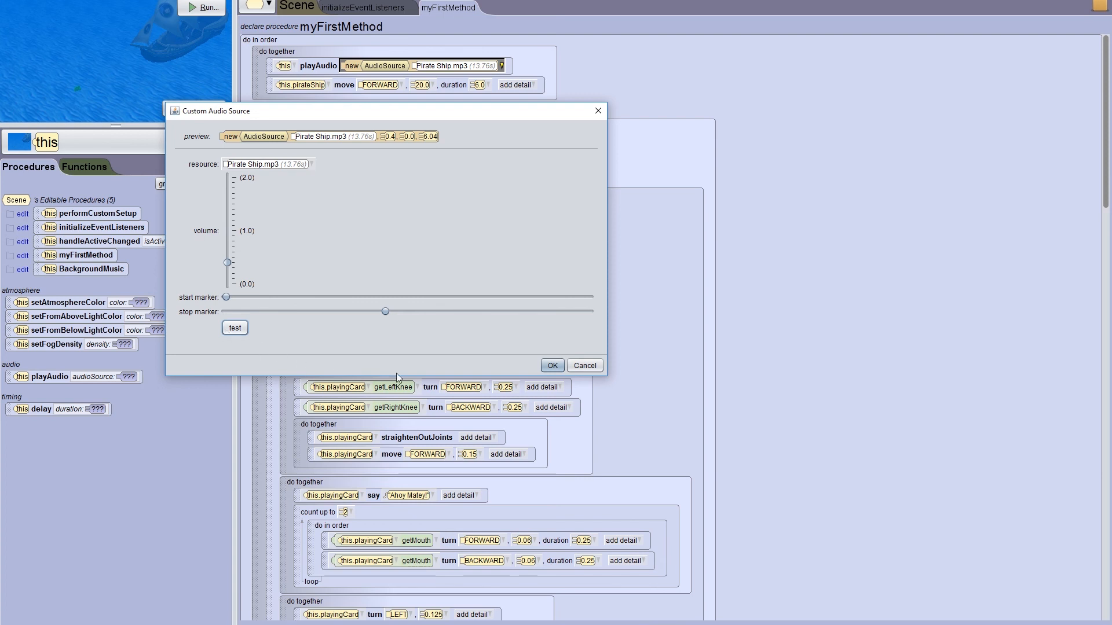
left_click(551, 365)
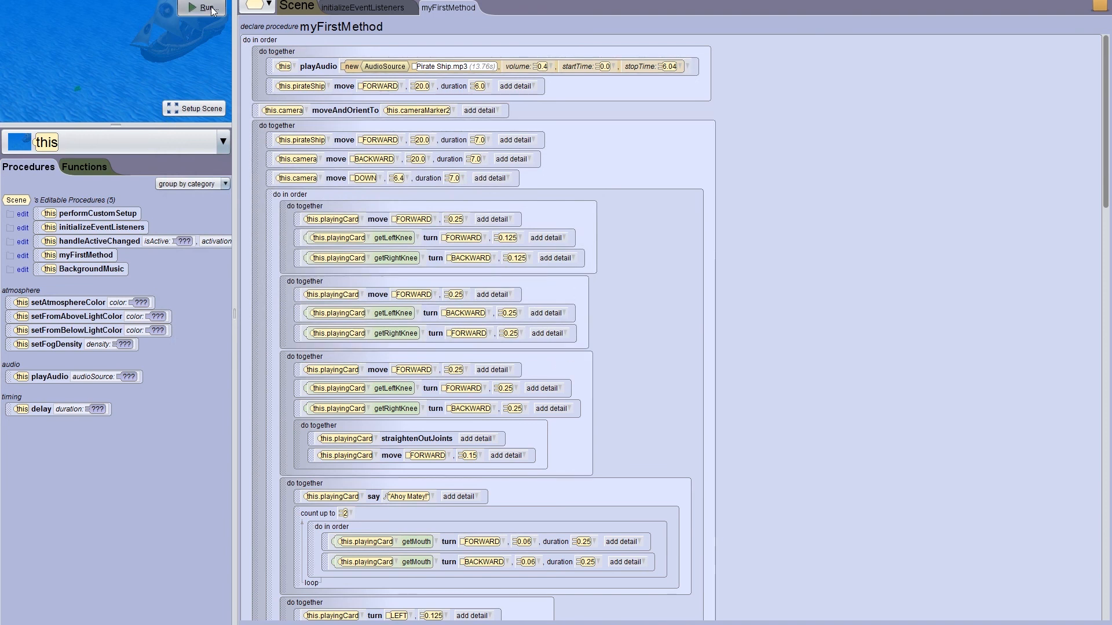
Run the world to hear the trimmed, quieter Pirate Ship.mp3, then pause the Run window
left_click(207, 7)
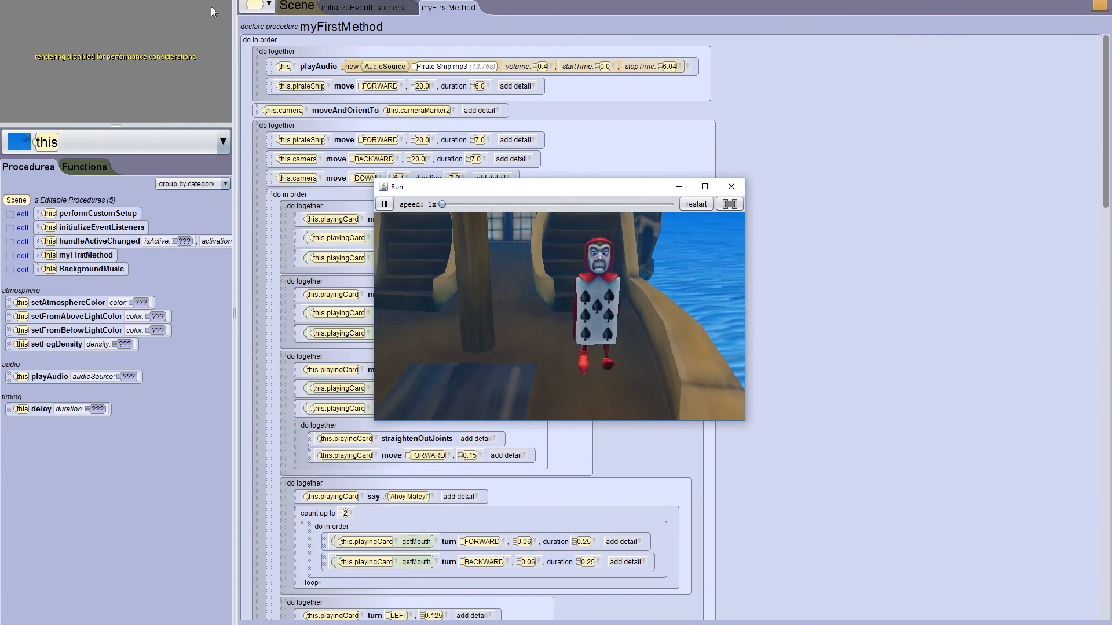
left_click(385, 204)
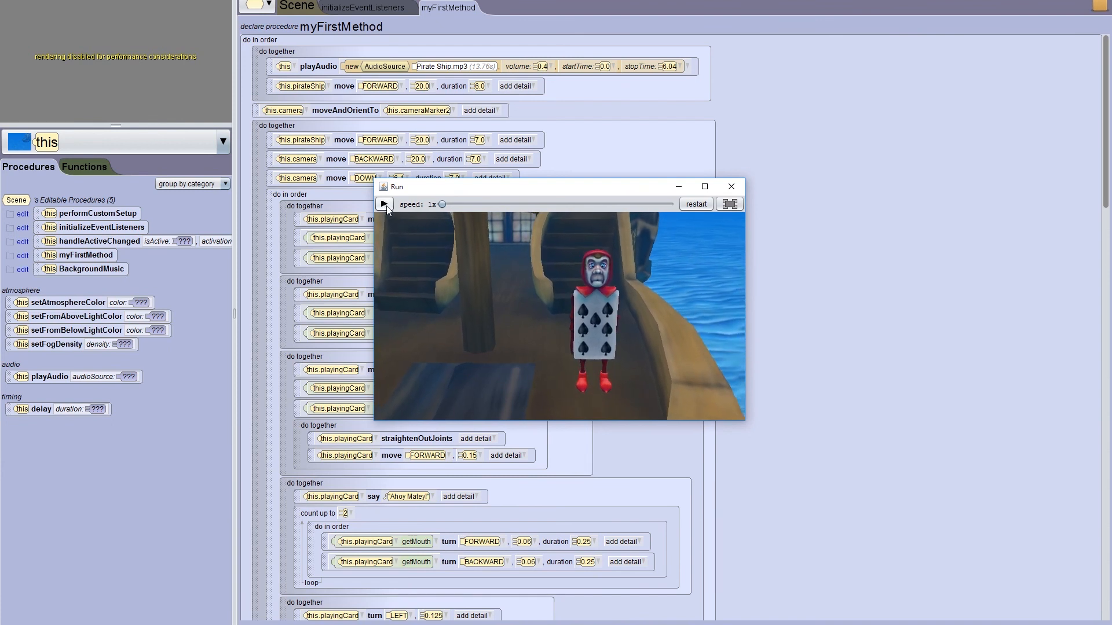